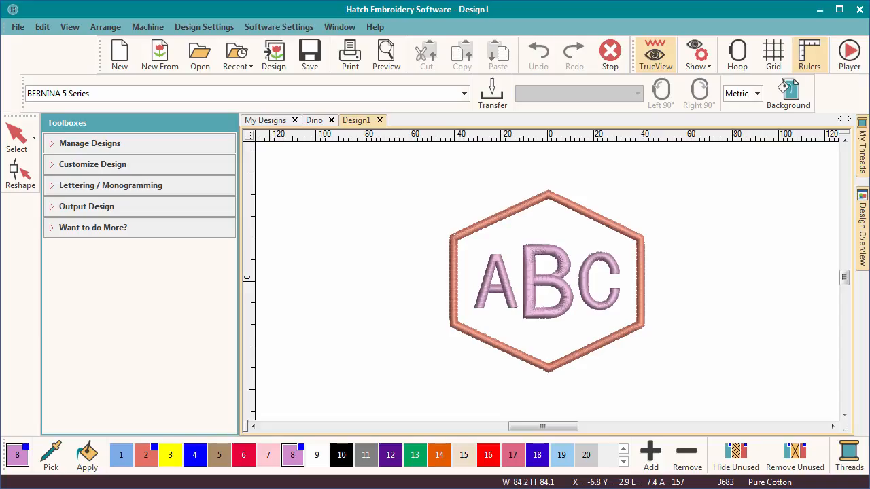
{"action": "mouse_move", "coordinate": [571, 401]}
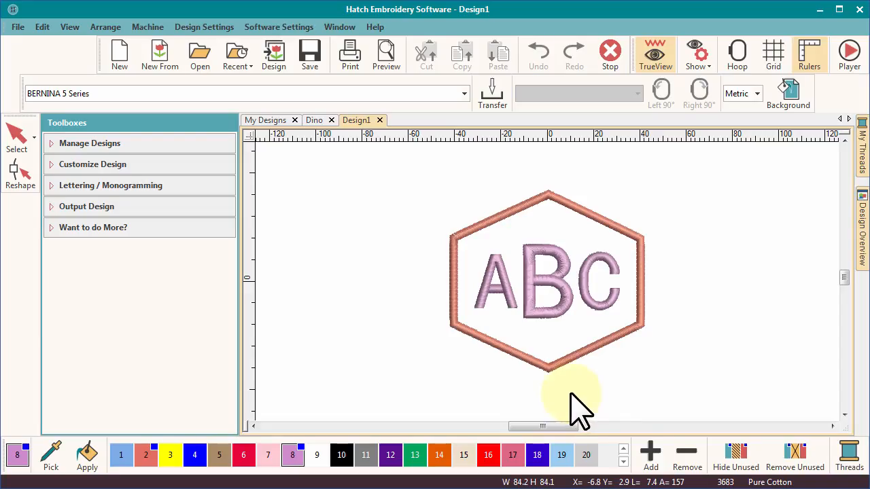
Switch from the ABC monogram design to the Dino design
{"action": "left_click", "coordinate": [313, 119]}
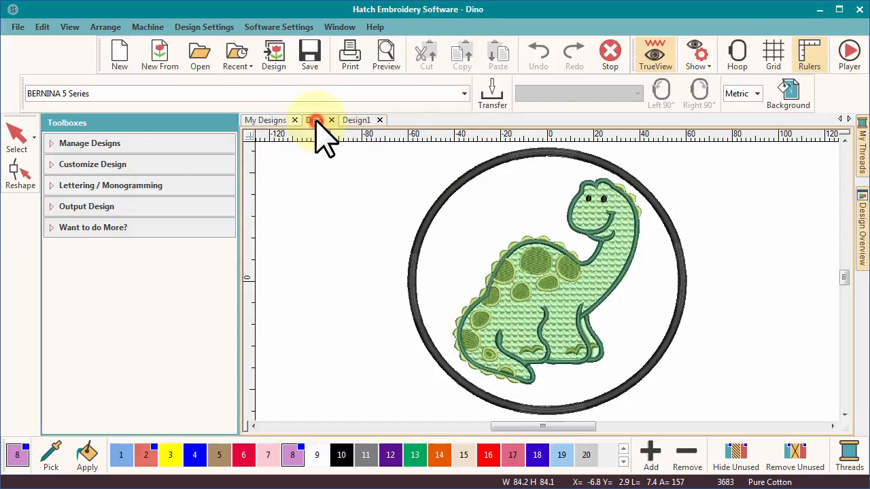
{"action": "left_click", "coordinate": [315, 119]}
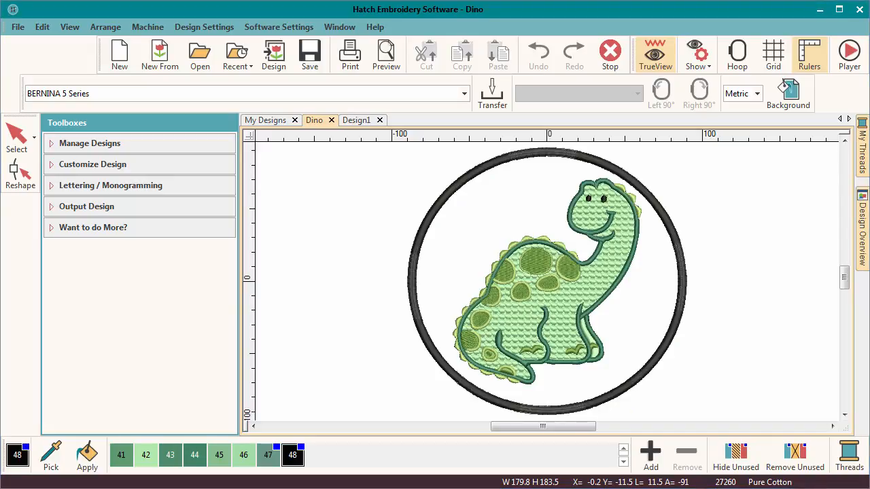
Start a new blank design and show the Monogramming docker's Borders settings
{"action": "left_click", "coordinate": [119, 52]}
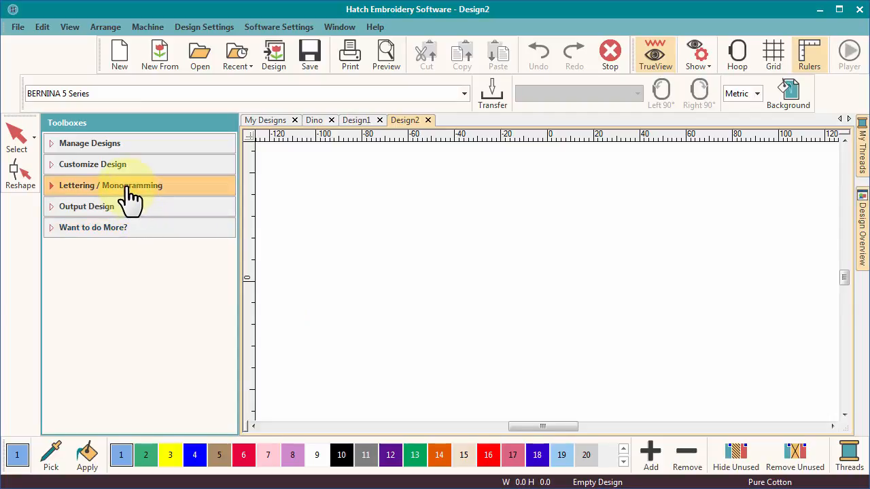
{"action": "left_click", "coordinate": [110, 184]}
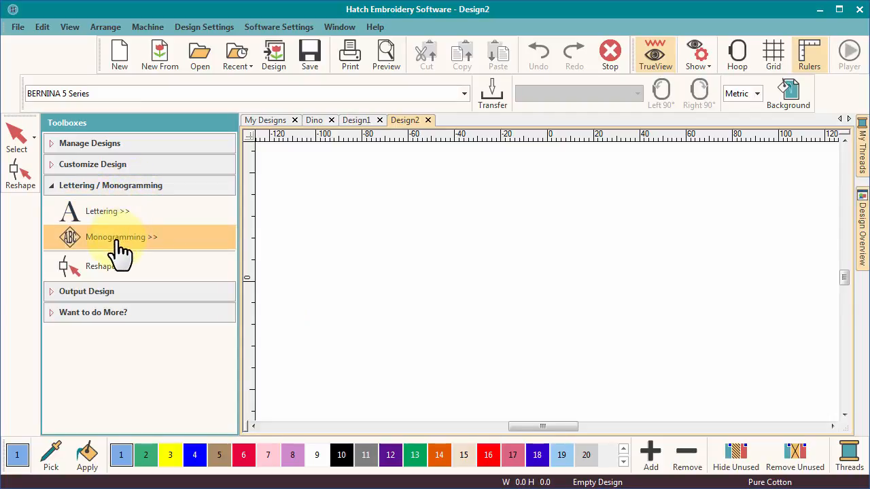
{"action": "left_click", "coordinate": [123, 236]}
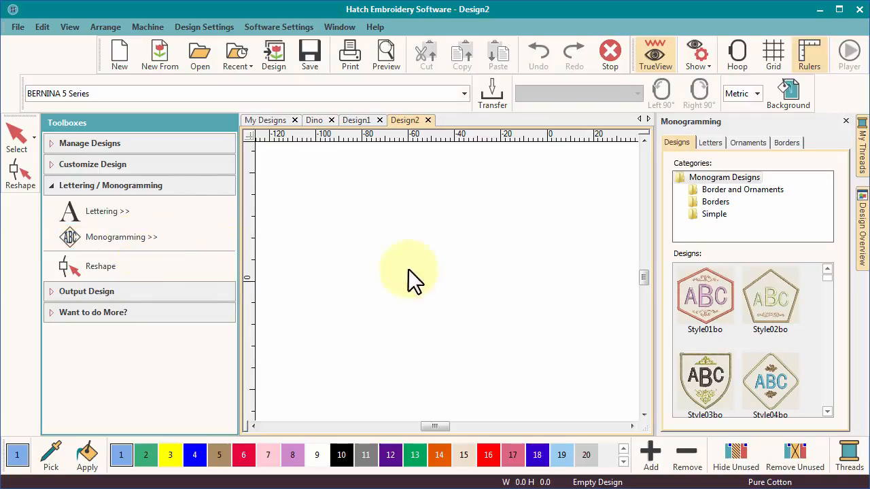
{"action": "left_click", "coordinate": [785, 143]}
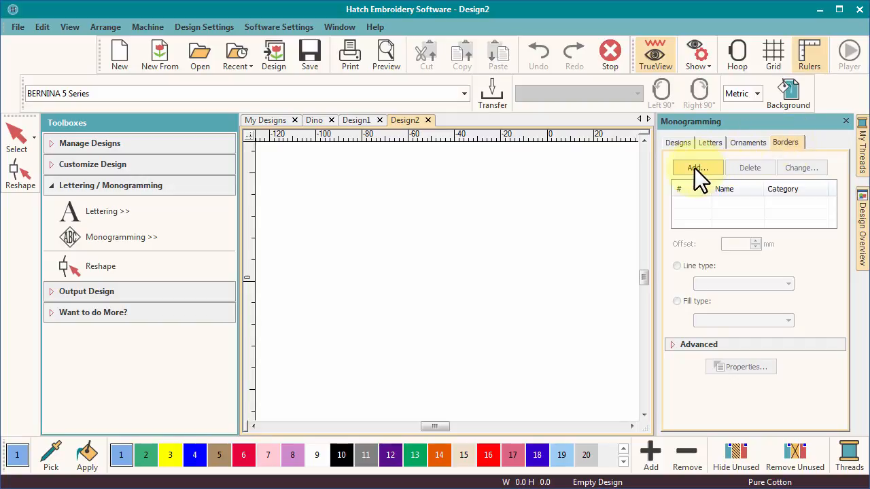
Add rounded-square border C, then change it to hexagon border shape 07
{"action": "left_click", "coordinate": [696, 169]}
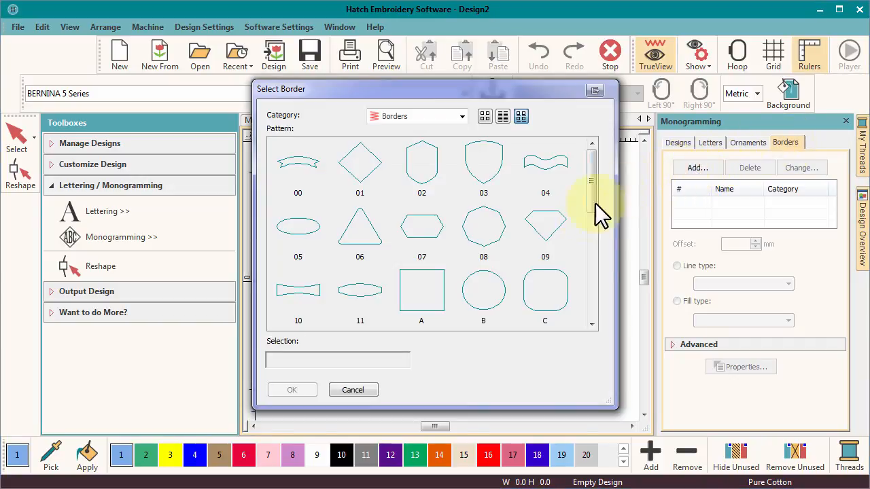
{"action": "left_click", "coordinate": [545, 291]}
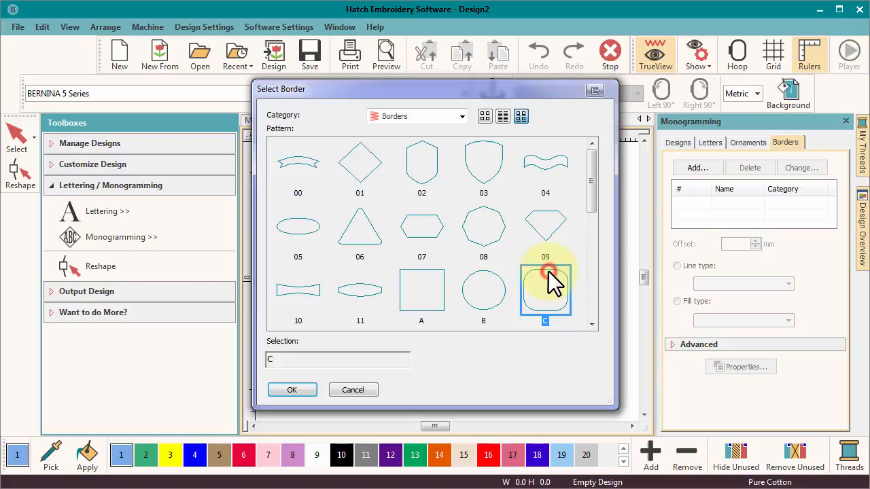
{"action": "left_click", "coordinate": [291, 389]}
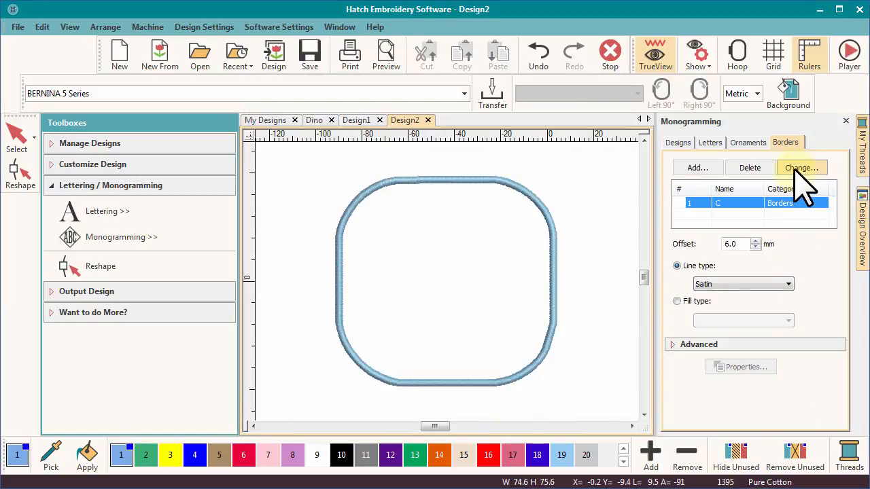
{"action": "left_click", "coordinate": [802, 169]}
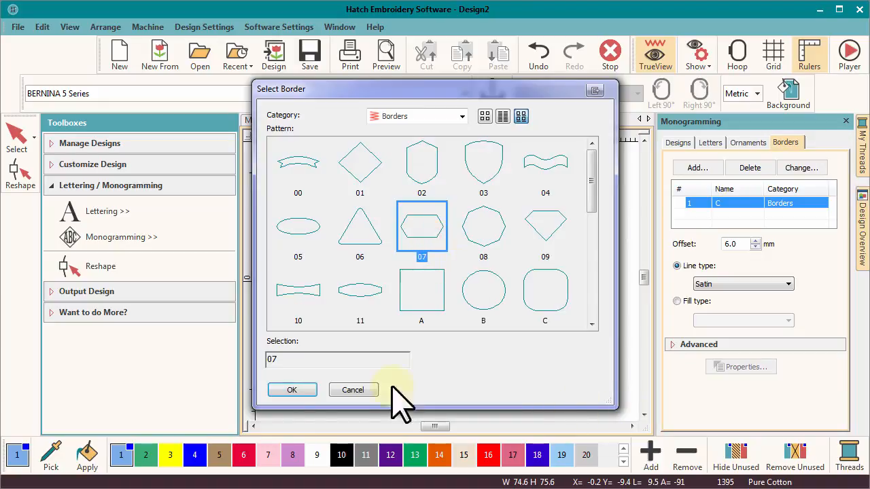
{"action": "left_click", "coordinate": [291, 389]}
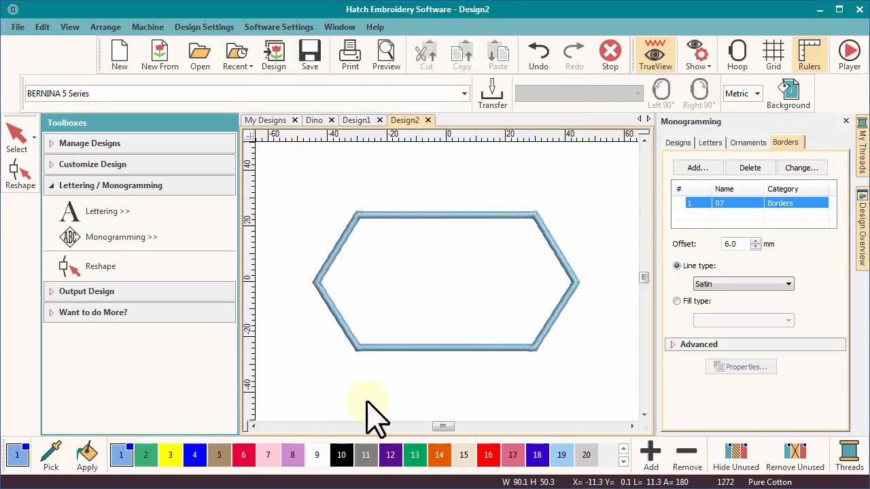
{"action": "mouse_move", "coordinate": [478, 245]}
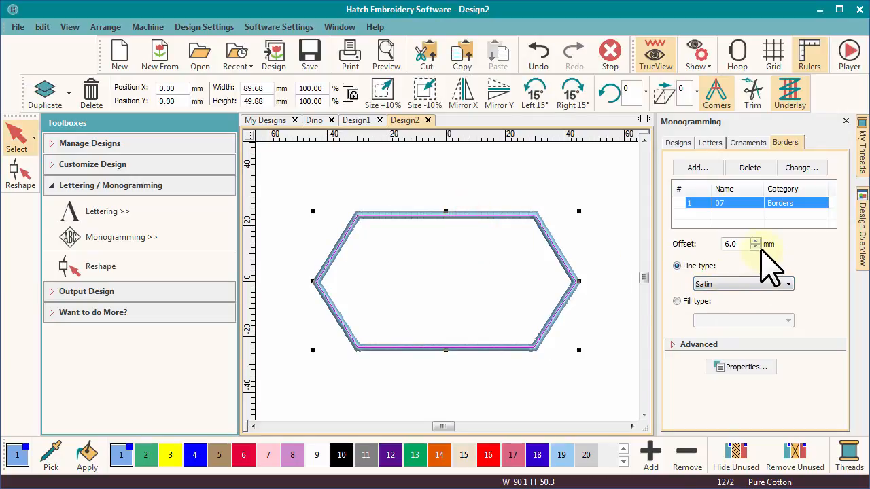
Set the hexagon border offset to -3.0 mm and its line type to Single Run after trying Motif
{"action": "left_click", "coordinate": [756, 247]}
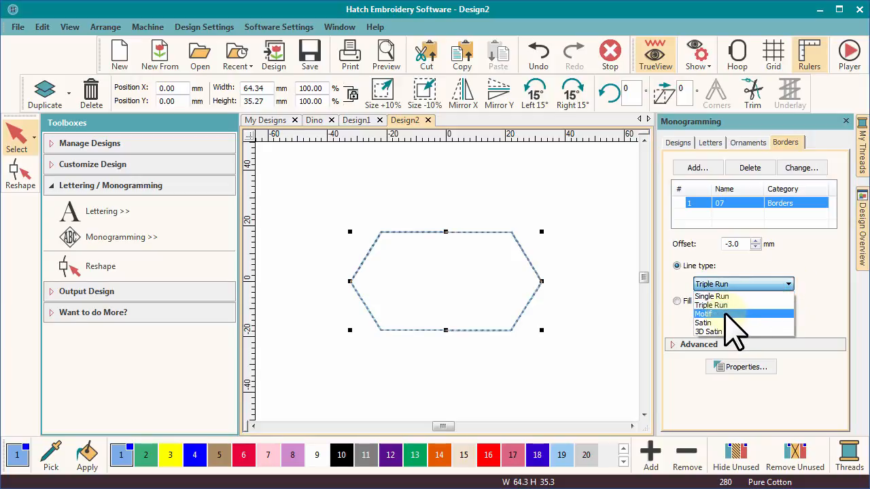
{"action": "left_click", "coordinate": [705, 312]}
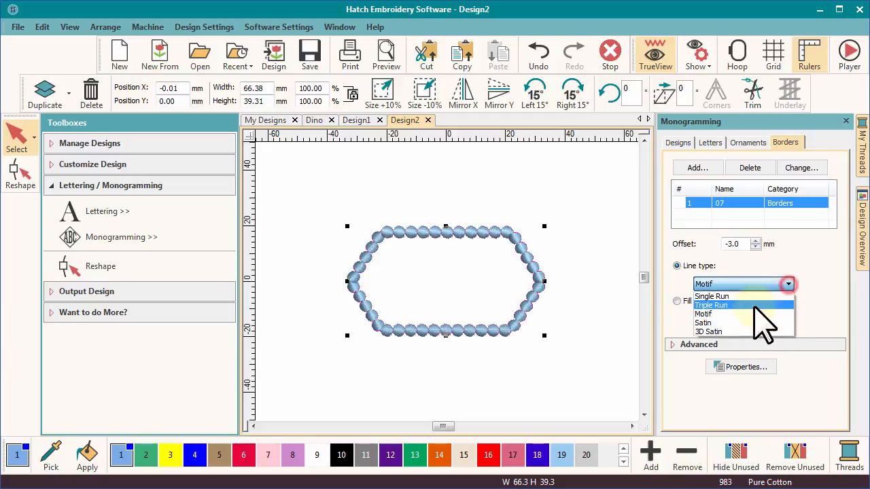
{"action": "left_click", "coordinate": [701, 323]}
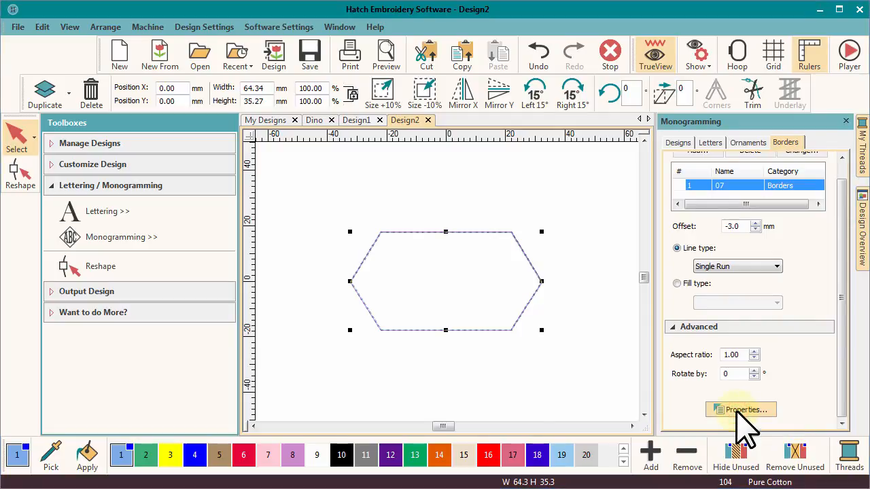
Change the hexagon border outline to a Triple Run stitch in its properties
{"action": "left_click", "coordinate": [740, 411]}
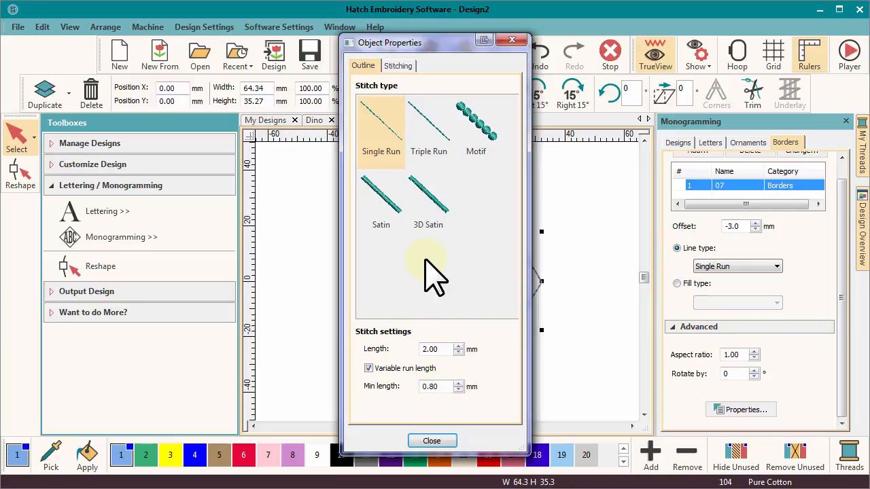
{"action": "left_click", "coordinate": [428, 125]}
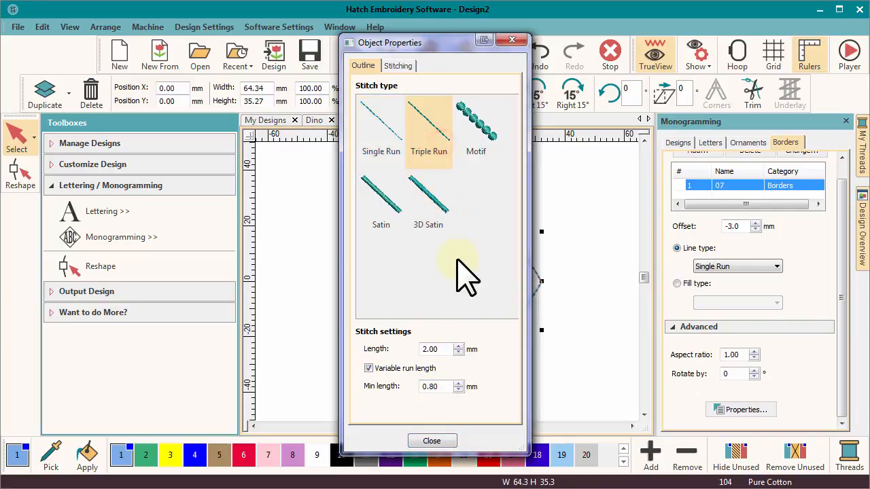
{"action": "mouse_move", "coordinate": [460, 381]}
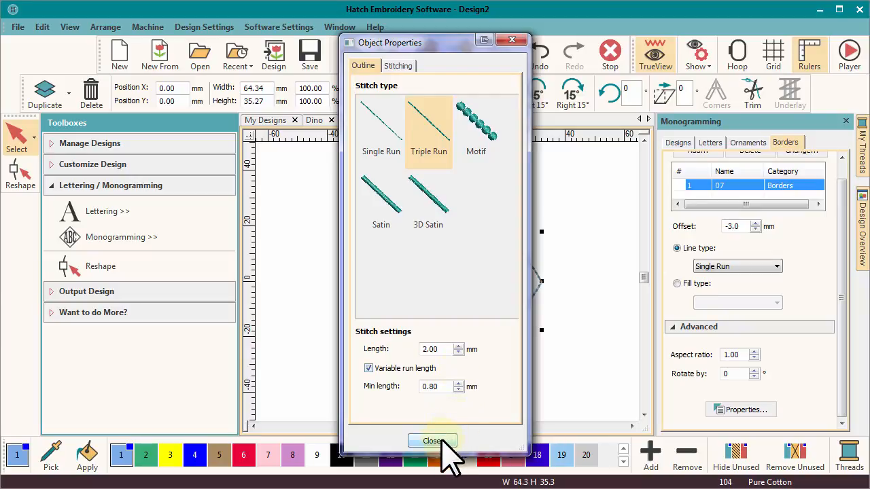
{"action": "left_click", "coordinate": [433, 441]}
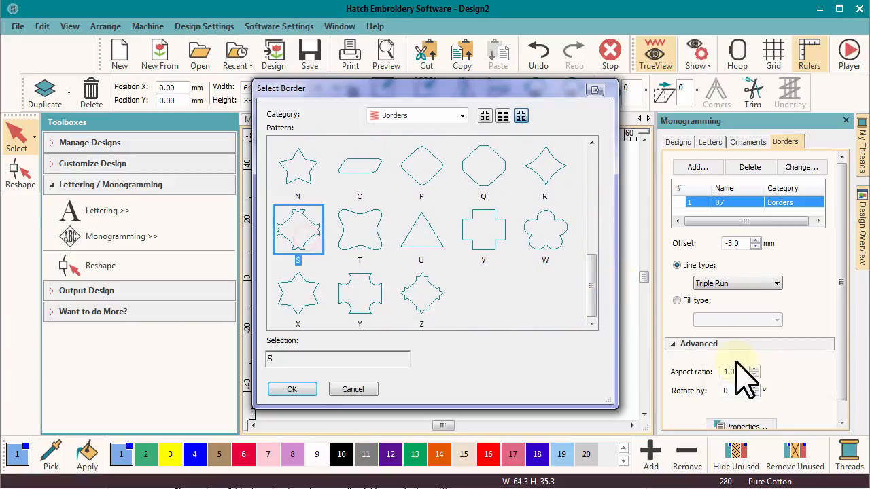
Replace the hexagon with border shape S, toggle variable run length, and choose a Motif outline
{"action": "left_click", "coordinate": [291, 389]}
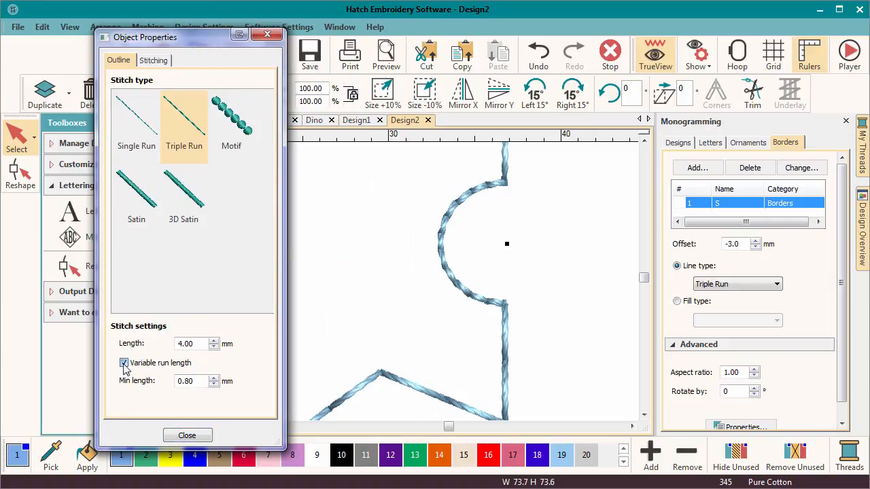
{"action": "left_click", "coordinate": [124, 363]}
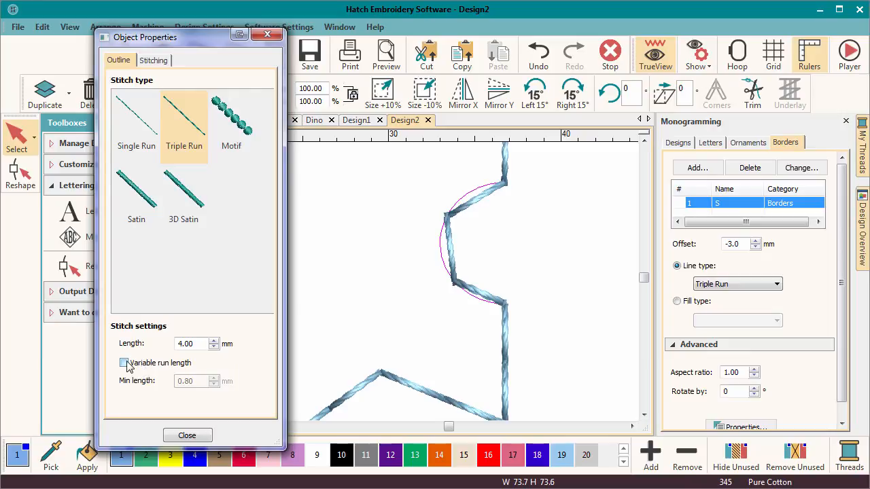
{"action": "left_click", "coordinate": [125, 363]}
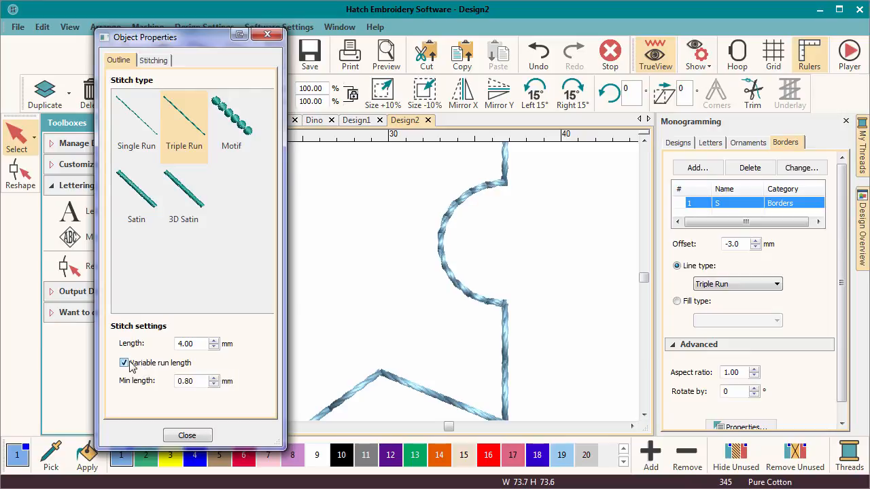
{"action": "left_click", "coordinate": [125, 361]}
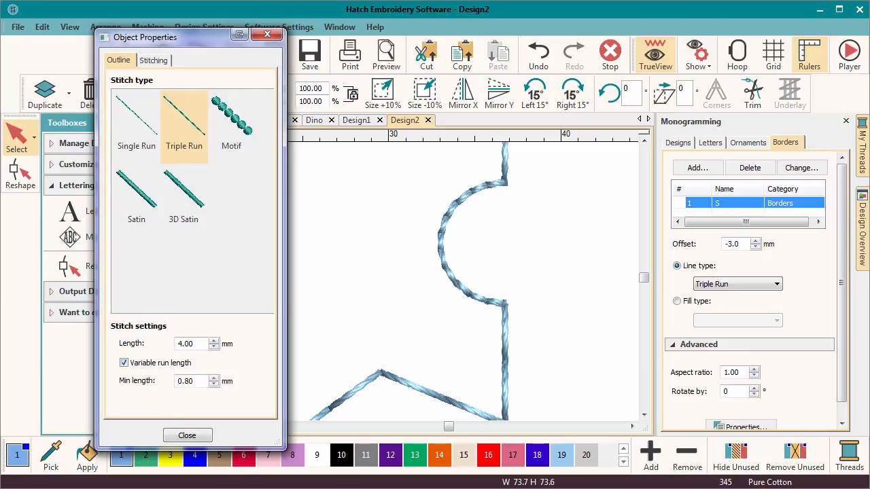
{"action": "left_click", "coordinate": [187, 435]}
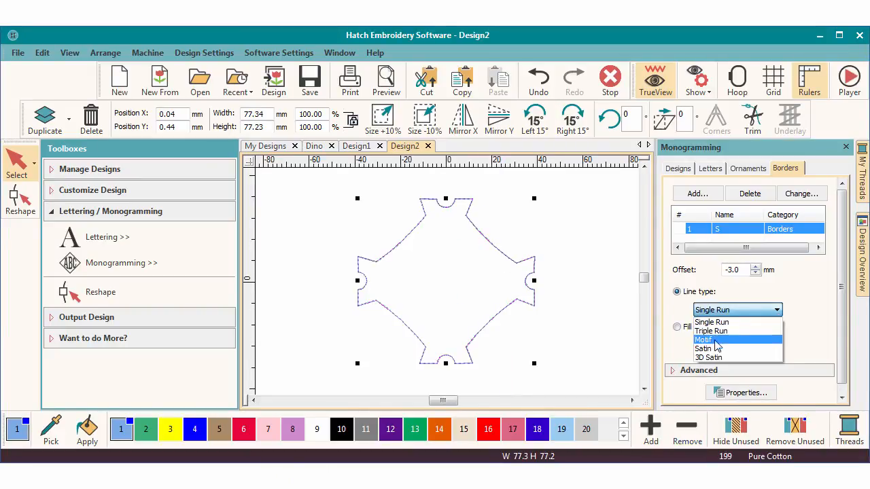
{"action": "left_click", "coordinate": [703, 340]}
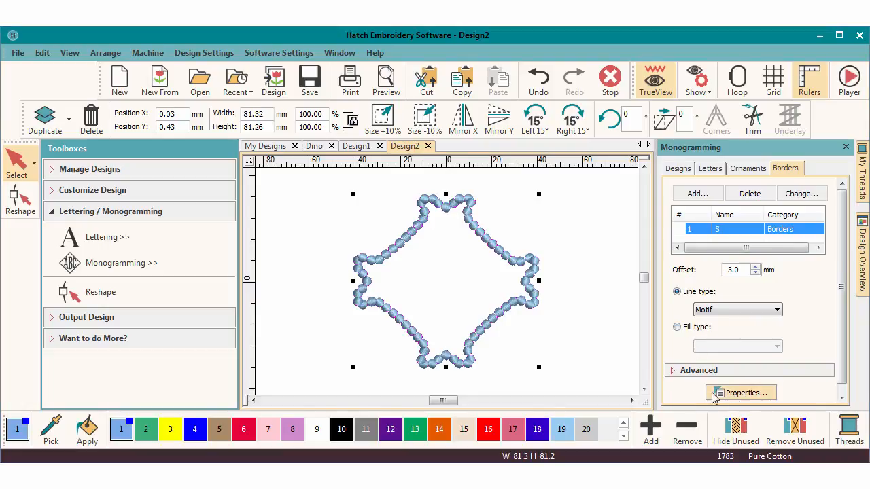
Set the border's Scroll01 motif outline to a 4 mm width in its properties
{"action": "left_click", "coordinate": [742, 393]}
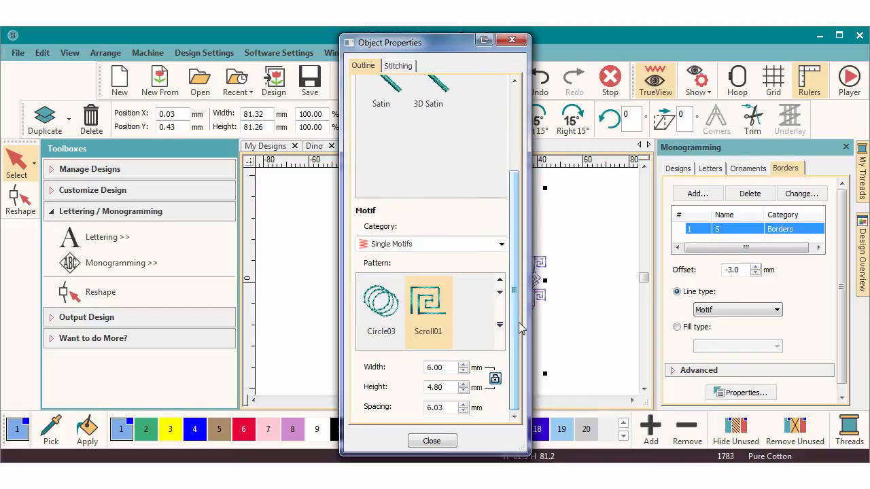
{"action": "mouse_move", "coordinate": [446, 400]}
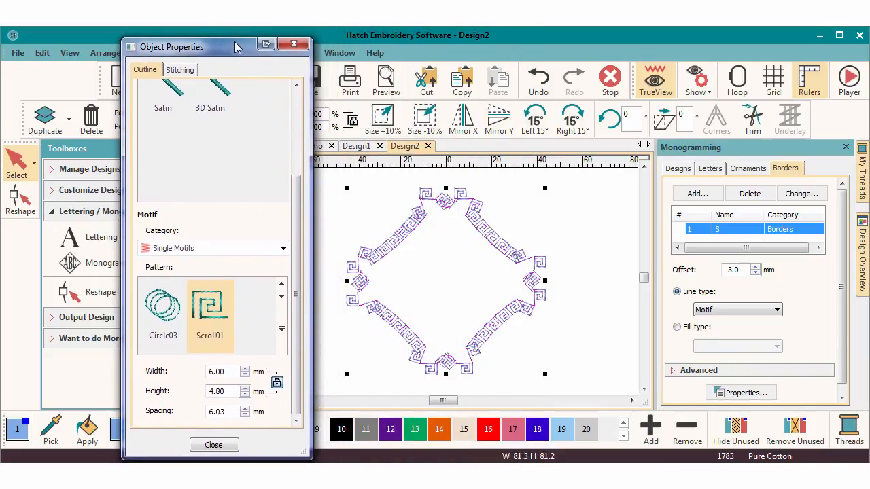
{"action": "left_click", "coordinate": [221, 371]}
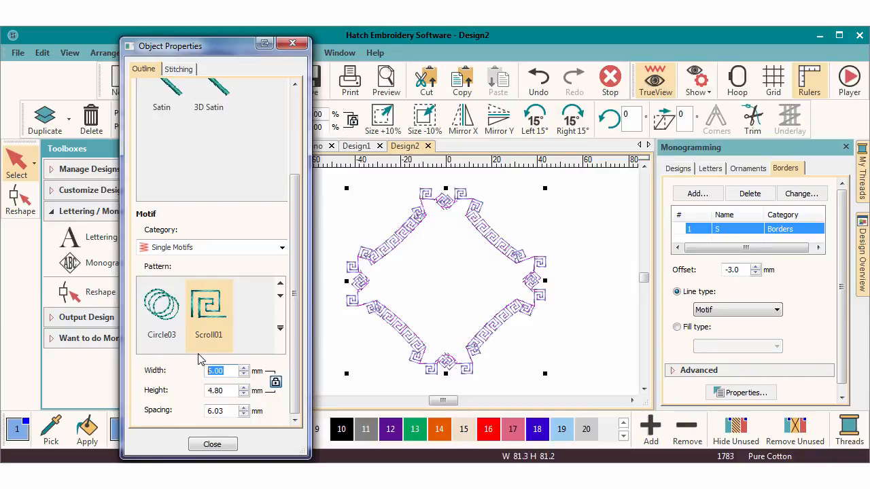
{"action": "type", "text": "4"}
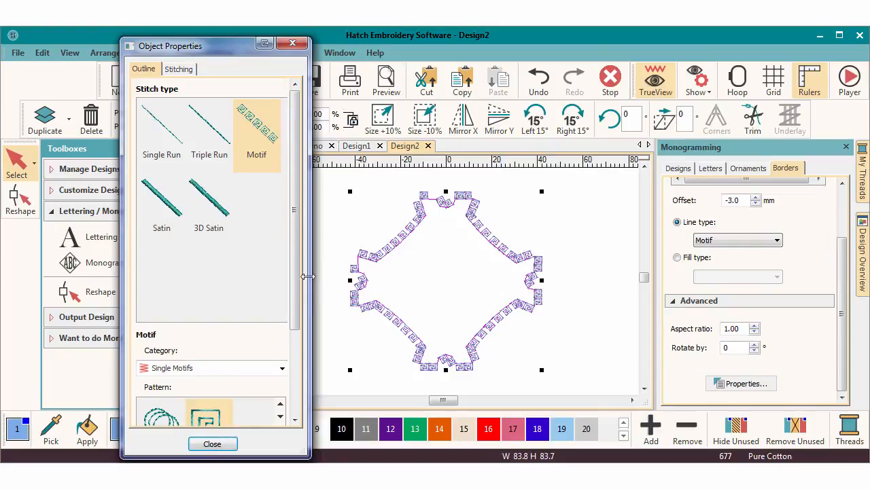
Browse Blackwork and Blackwork2, return to Single Motifs and pick the Shapes09 motif
{"action": "scroll", "scroll_direction": "down", "scroll_amount": 3}
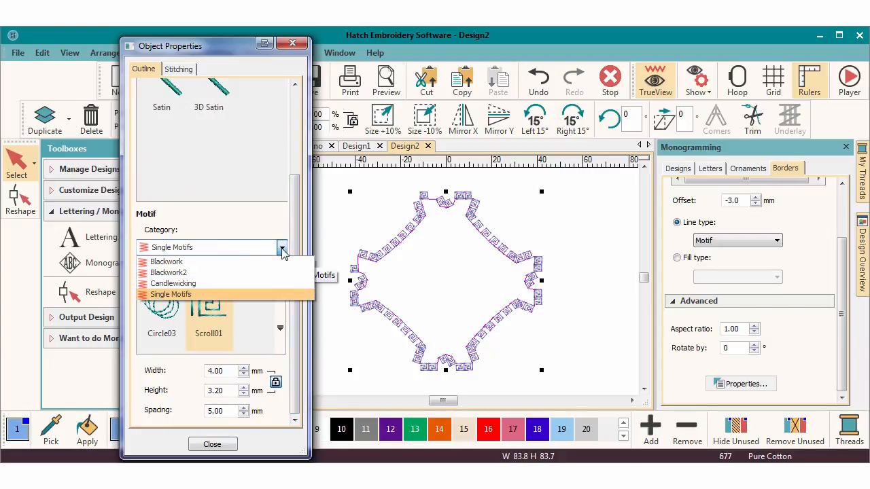
{"action": "left_click", "coordinate": [166, 261]}
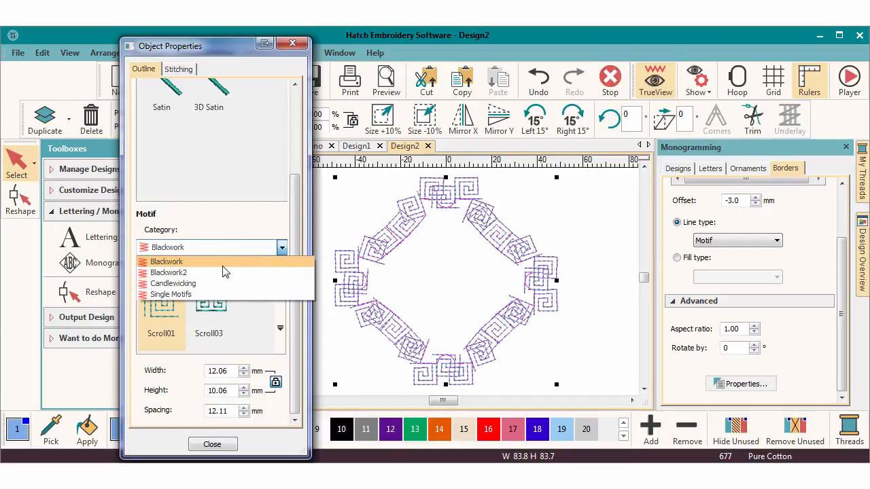
{"action": "left_click", "coordinate": [169, 272]}
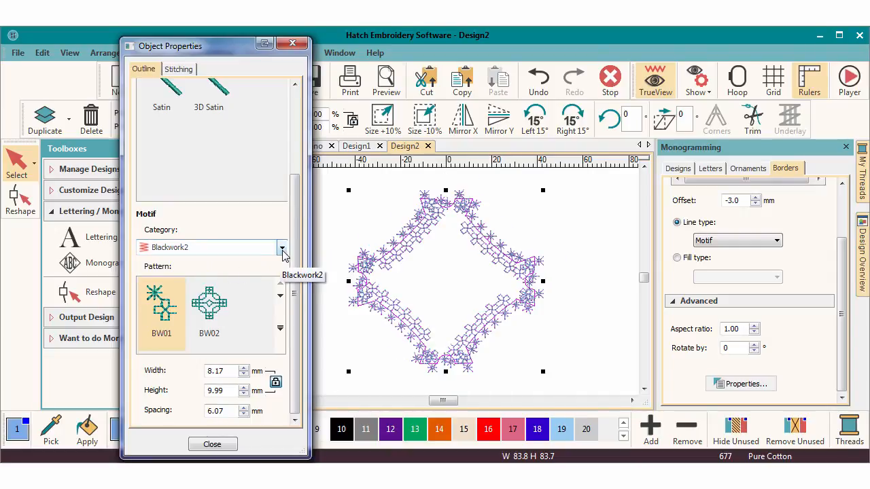
{"action": "left_click", "coordinate": [281, 247]}
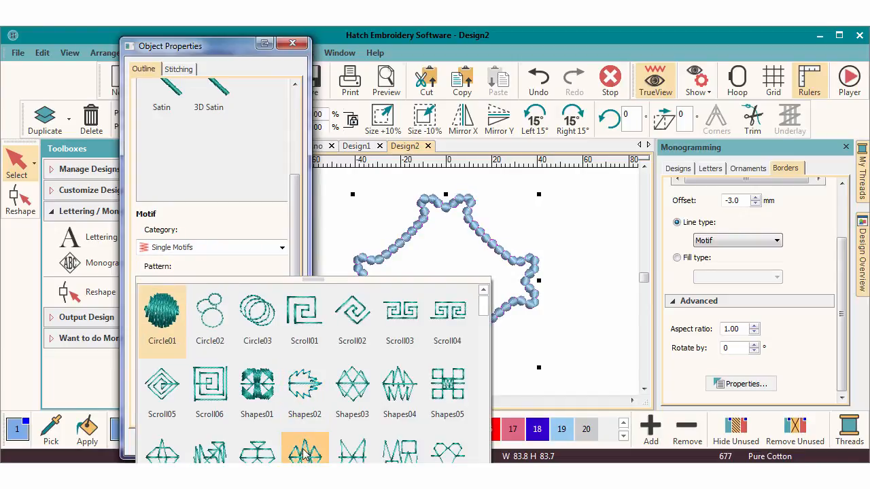
{"action": "left_click", "coordinate": [210, 305]}
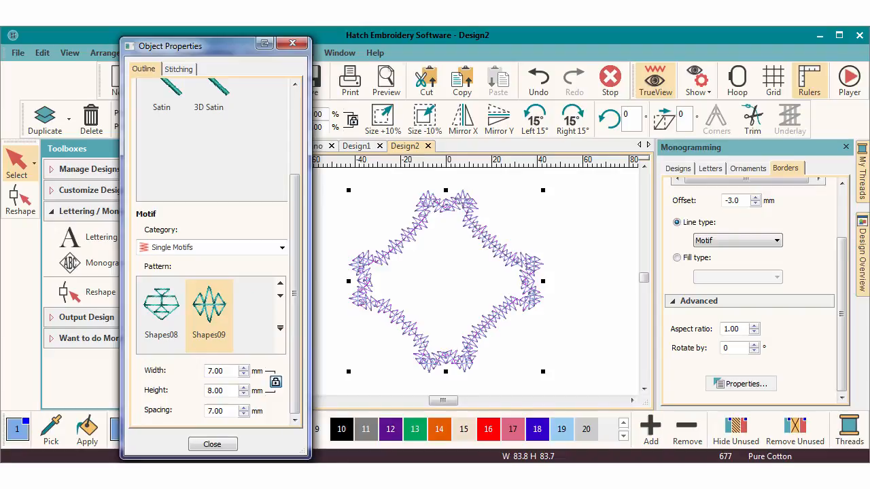
{"action": "left_click", "coordinate": [212, 445]}
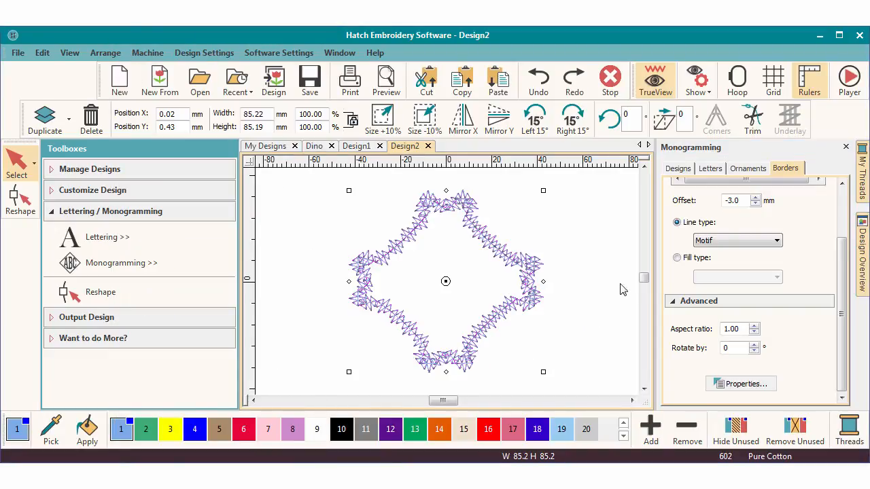
Make the border a filled shape with a Tatami fill and bring up its fill properties
{"action": "left_click", "coordinate": [677, 258]}
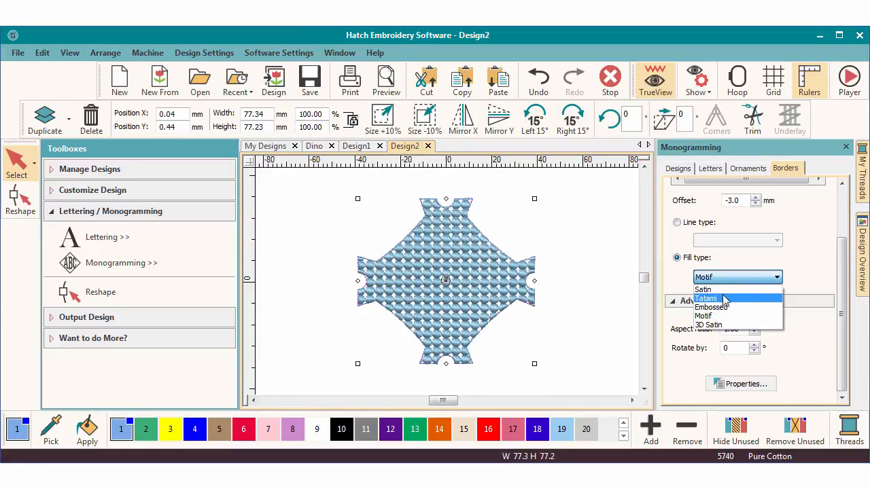
{"action": "left_click", "coordinate": [705, 297]}
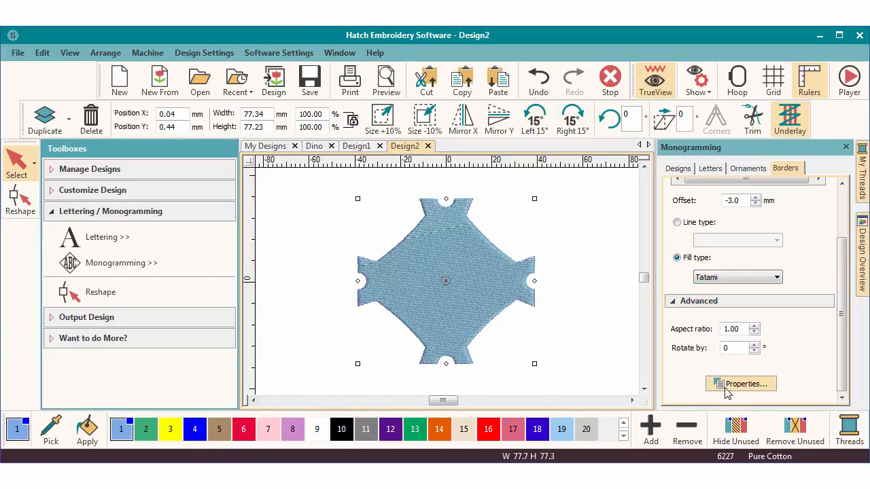
{"action": "left_click", "coordinate": [741, 384]}
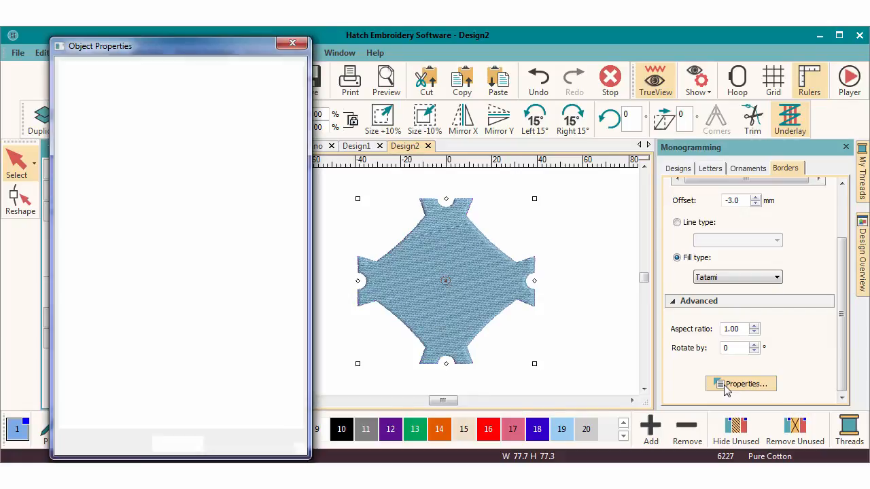
Fill the border with the Circle03 motif at 5° angle with wider row spacing and offset rows
{"action": "left_click", "coordinate": [741, 384]}
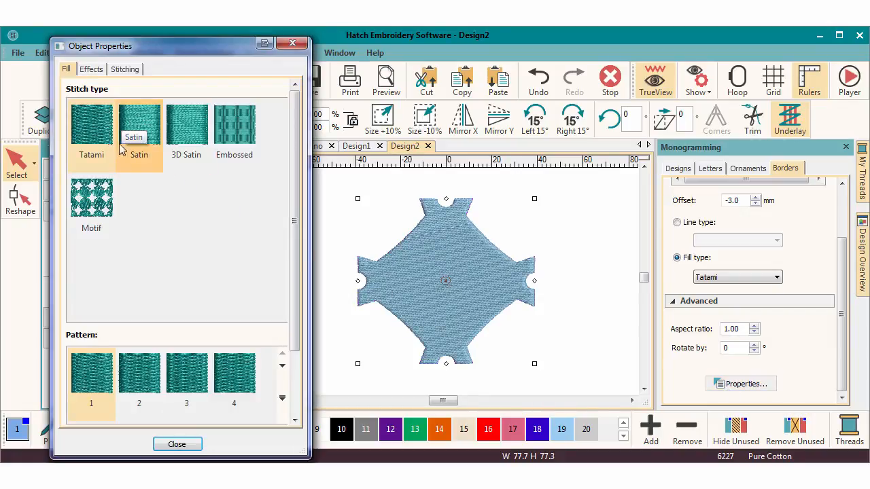
{"action": "left_click", "coordinate": [91, 197]}
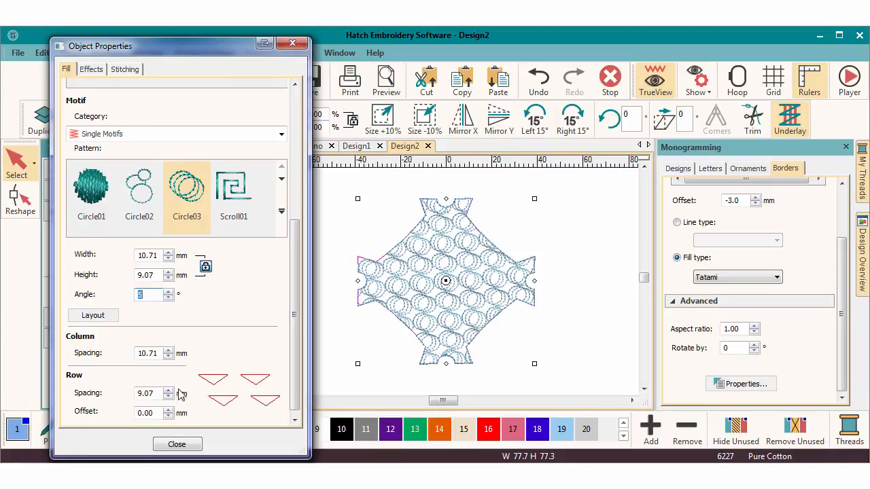
{"action": "left_click", "coordinate": [169, 390]}
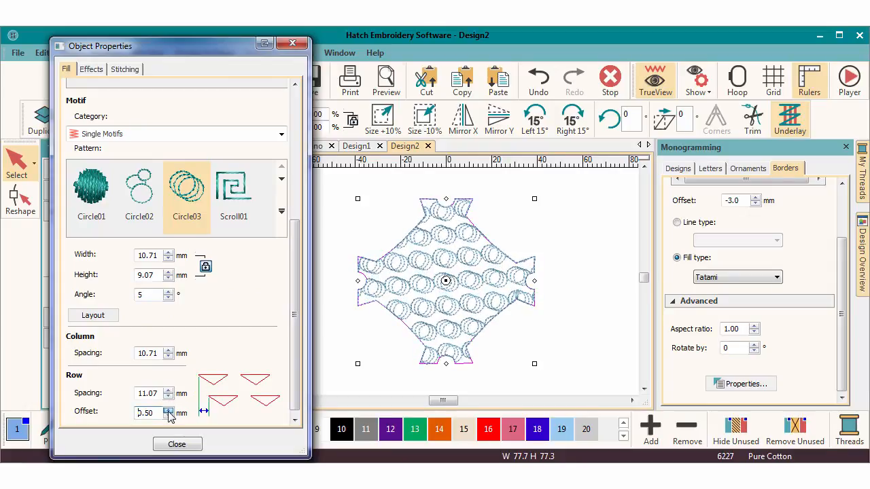
{"action": "left_click", "coordinate": [168, 408]}
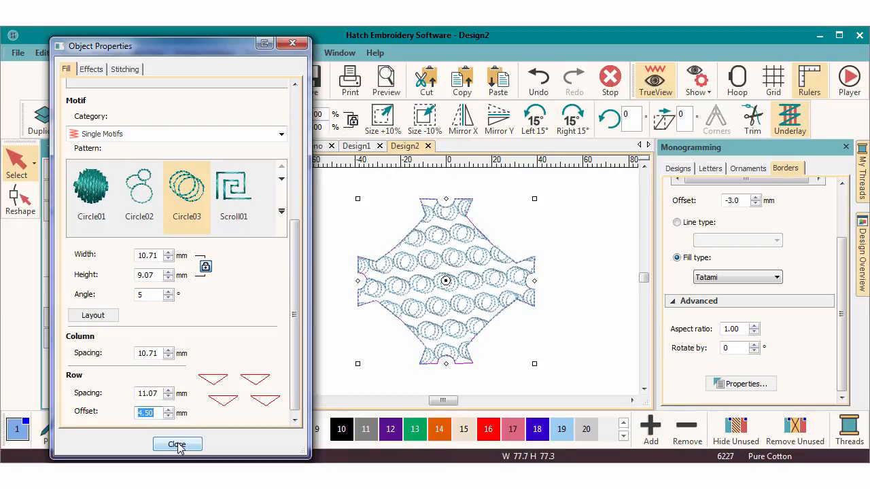
{"action": "left_click", "coordinate": [177, 445]}
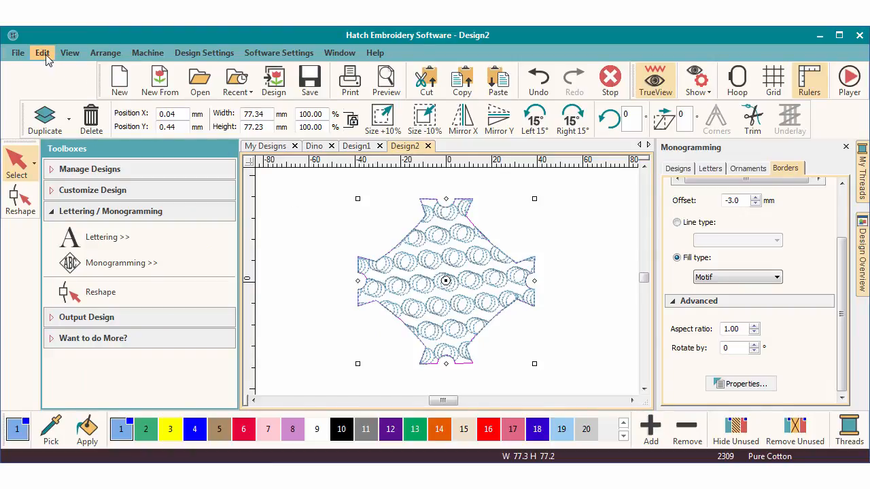
Duplicate the Circle03-filled border shape via Edit > Duplicate
{"action": "left_click", "coordinate": [42, 52]}
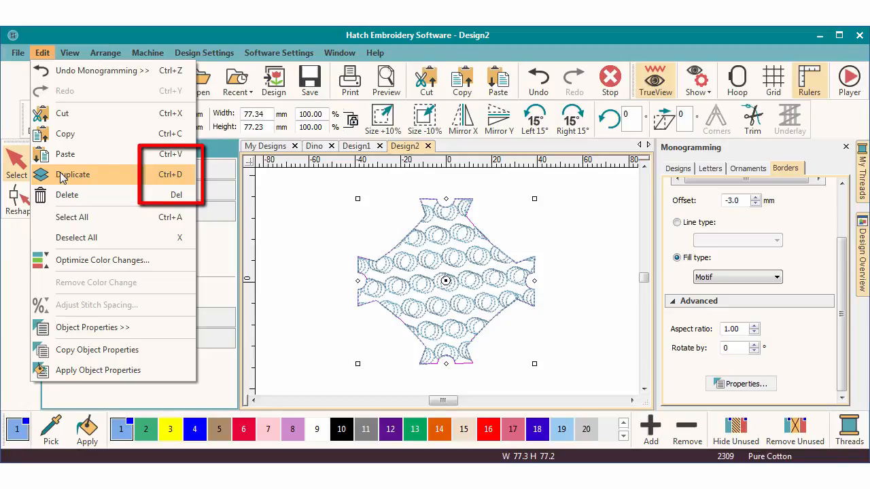
{"action": "left_click", "coordinate": [73, 174]}
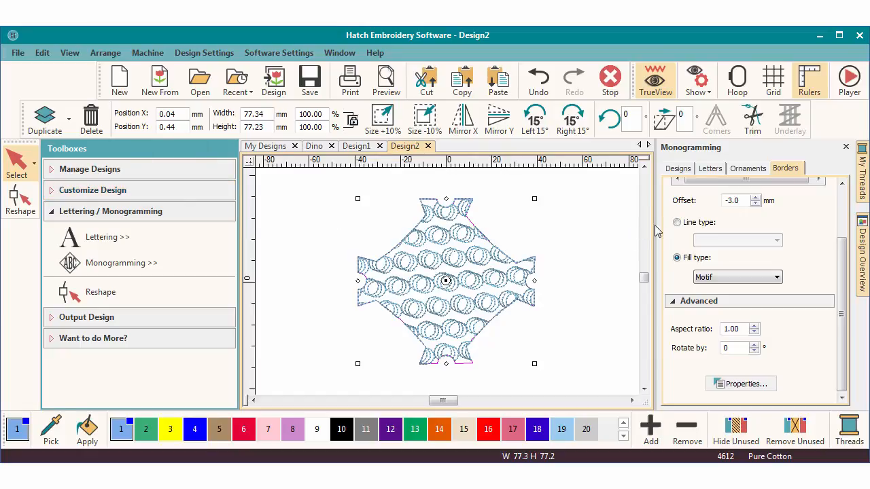
Switch the duplicate to a beaded motif Line outline and colour it red
{"action": "left_click", "coordinate": [677, 223]}
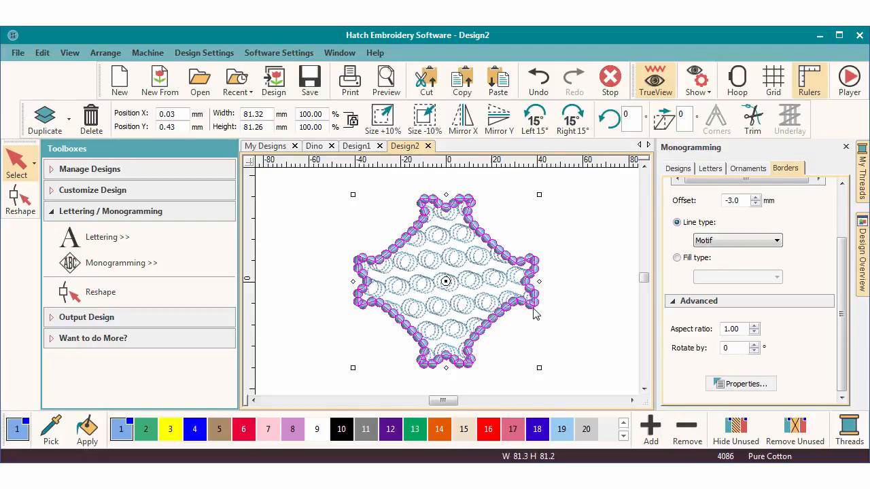
{"action": "left_click", "coordinate": [390, 430]}
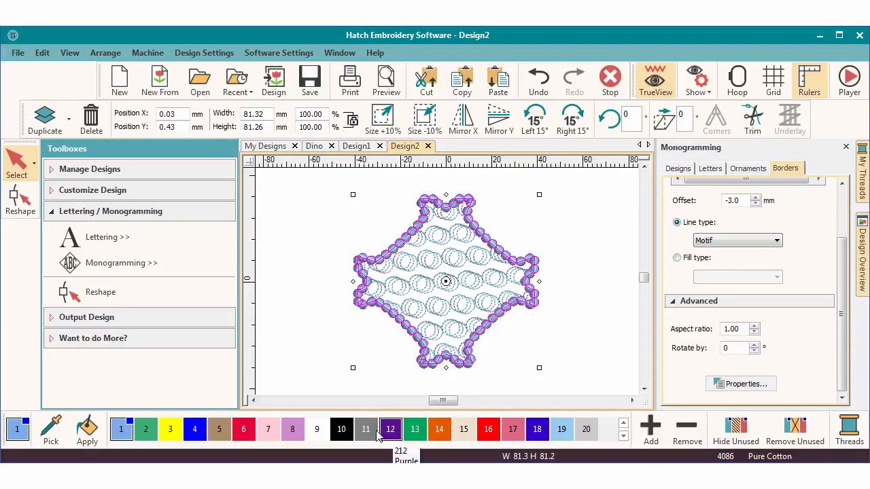
{"action": "left_click", "coordinate": [242, 430]}
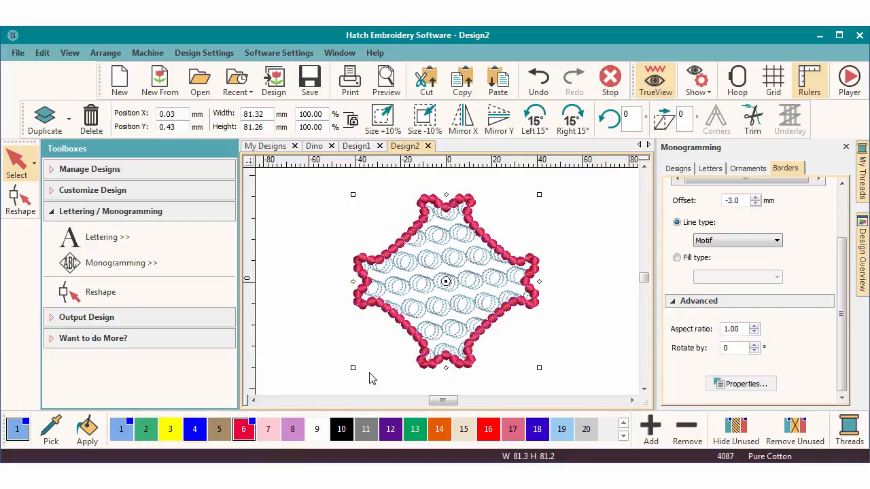
{"action": "mouse_move", "coordinate": [405, 365]}
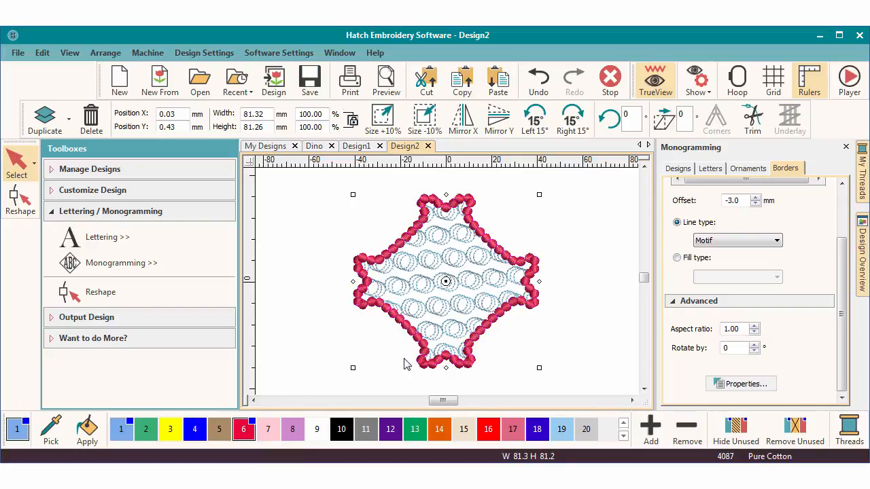